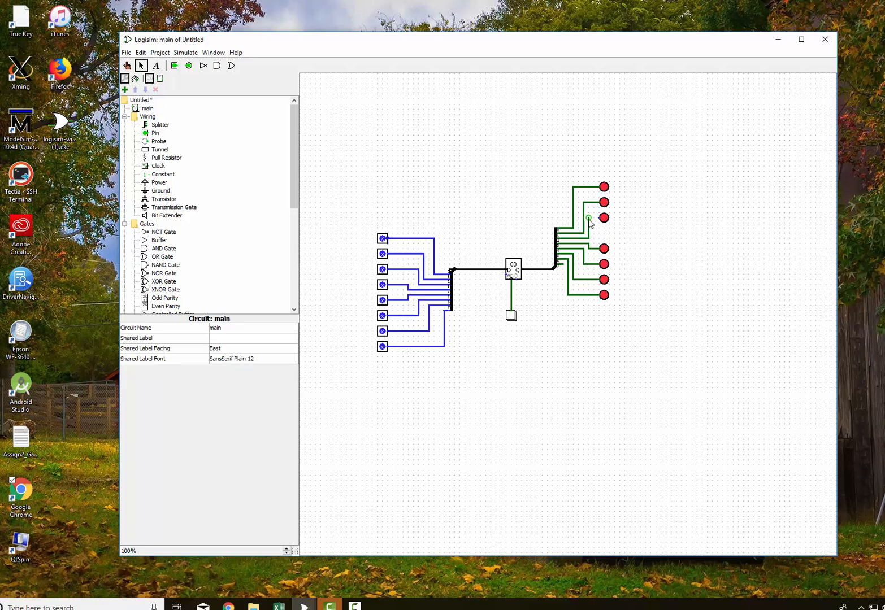
Place an eighth west-facing LED in the gap of the output column.
click(604, 232)
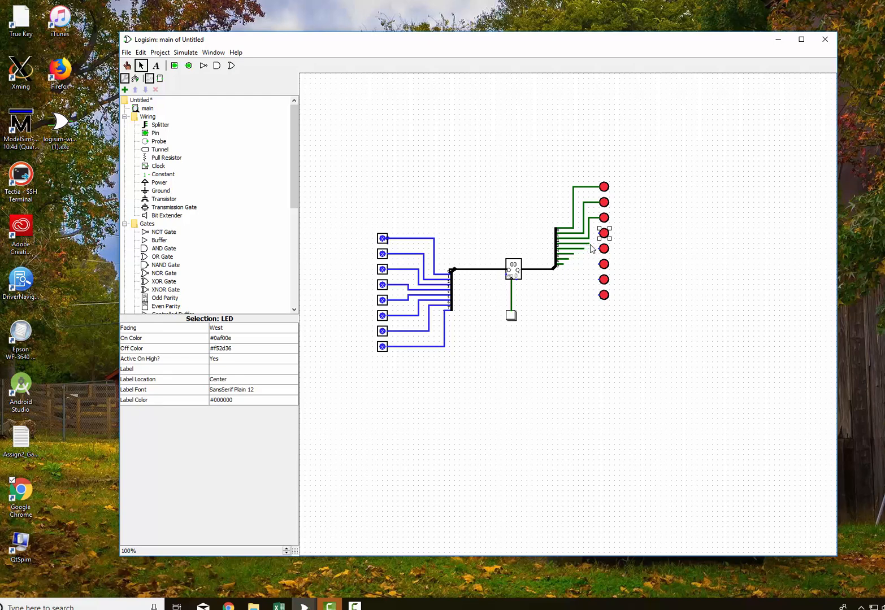
mouse_move(584, 258)
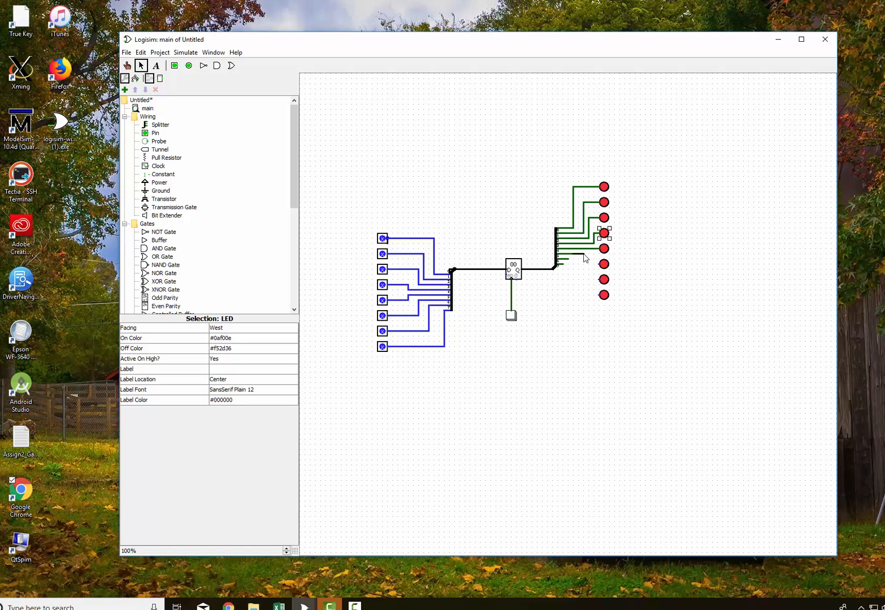